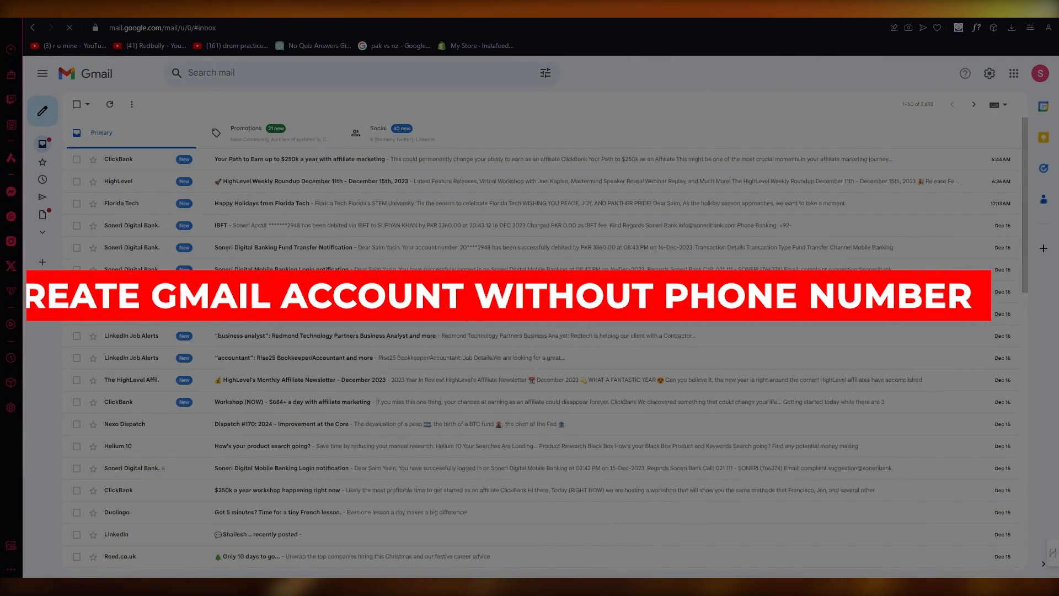
Step: Show the browser's account list with 'Add another account' in view
click(1040, 73)
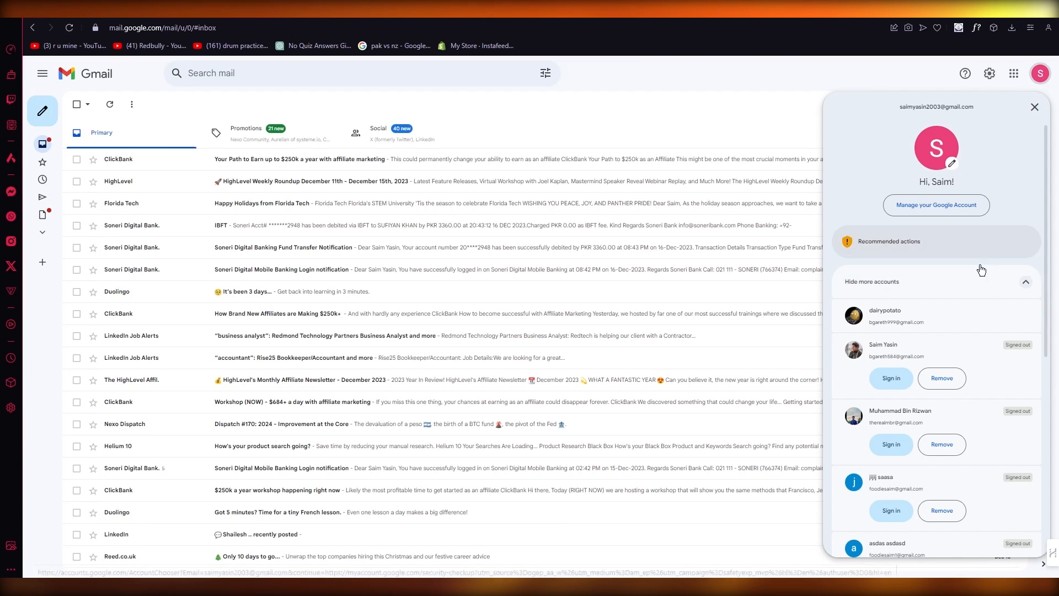
scroll(down, 3)
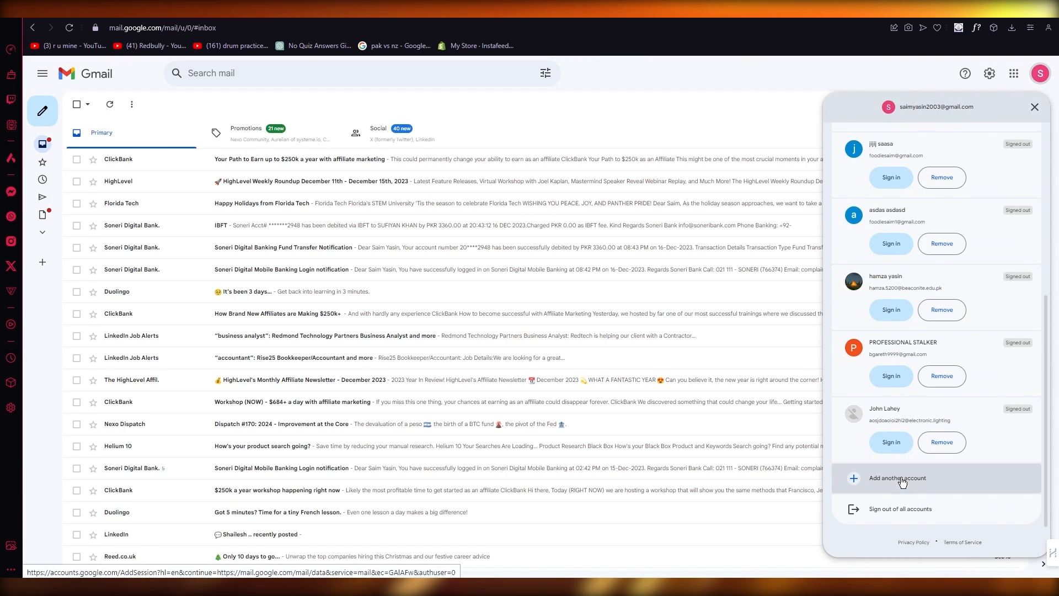
Step: Begin creating a new Google account with first name John and reach the birthday step
click(897, 478)
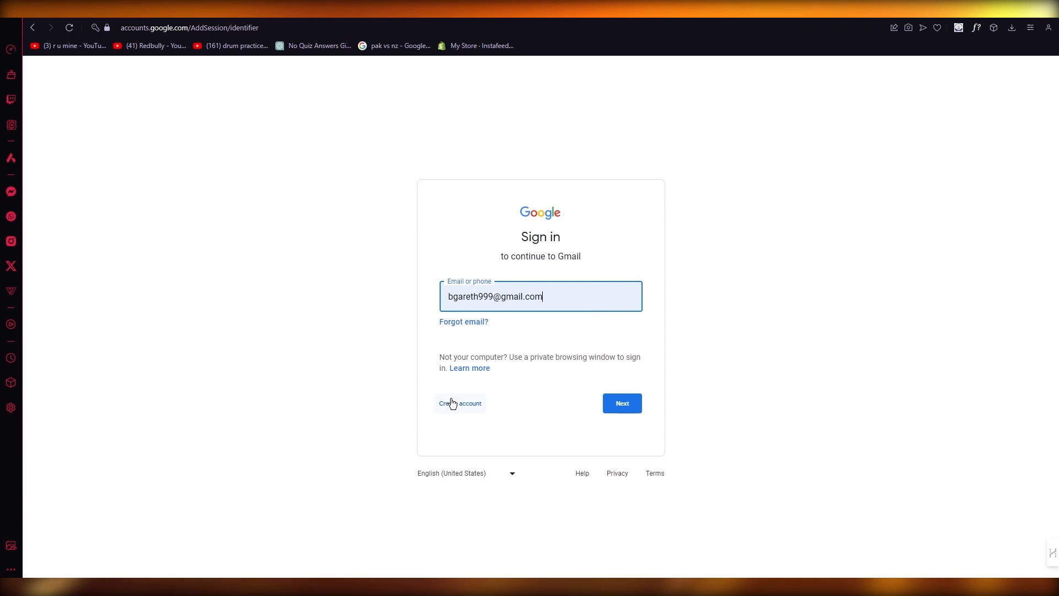
click(621, 402)
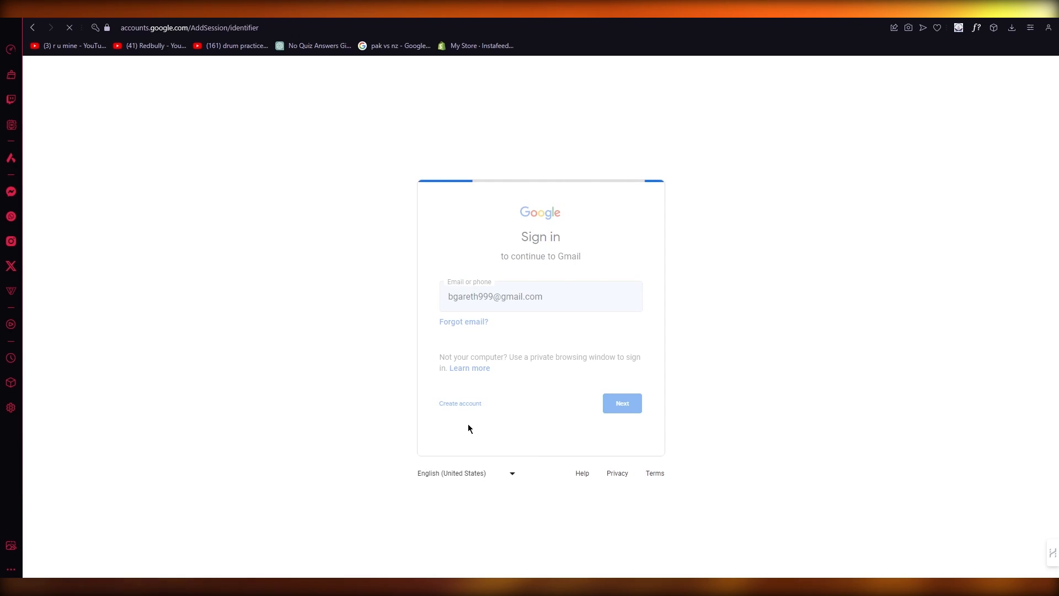
click(459, 404)
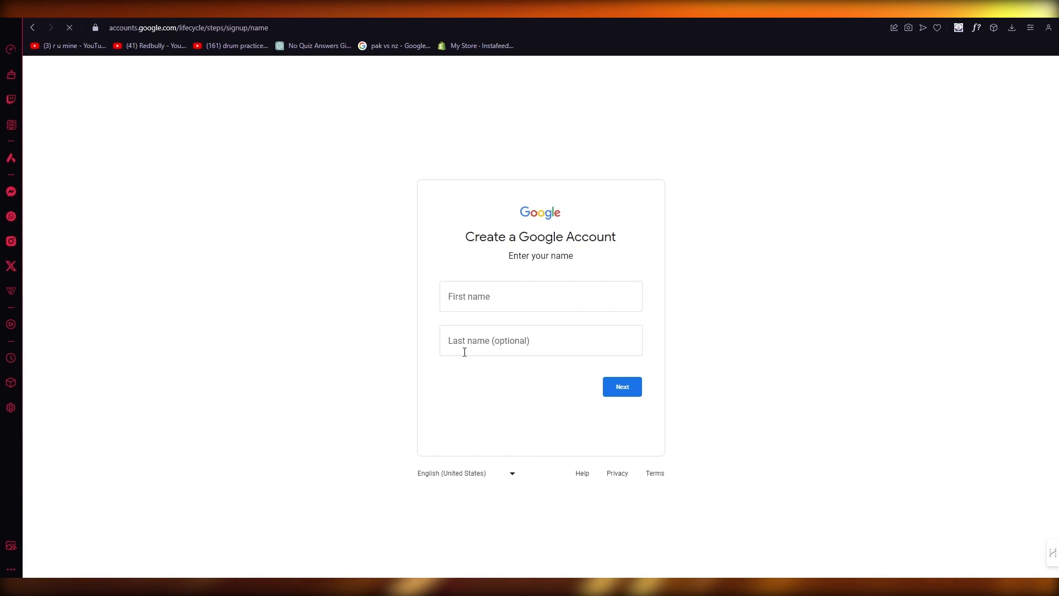
text(John)
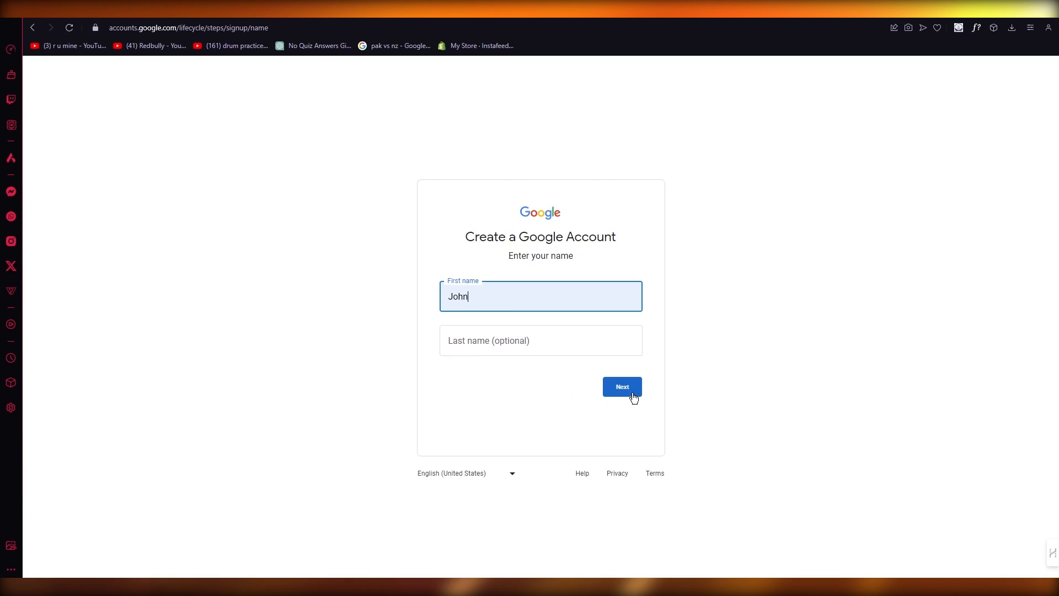
click(621, 386)
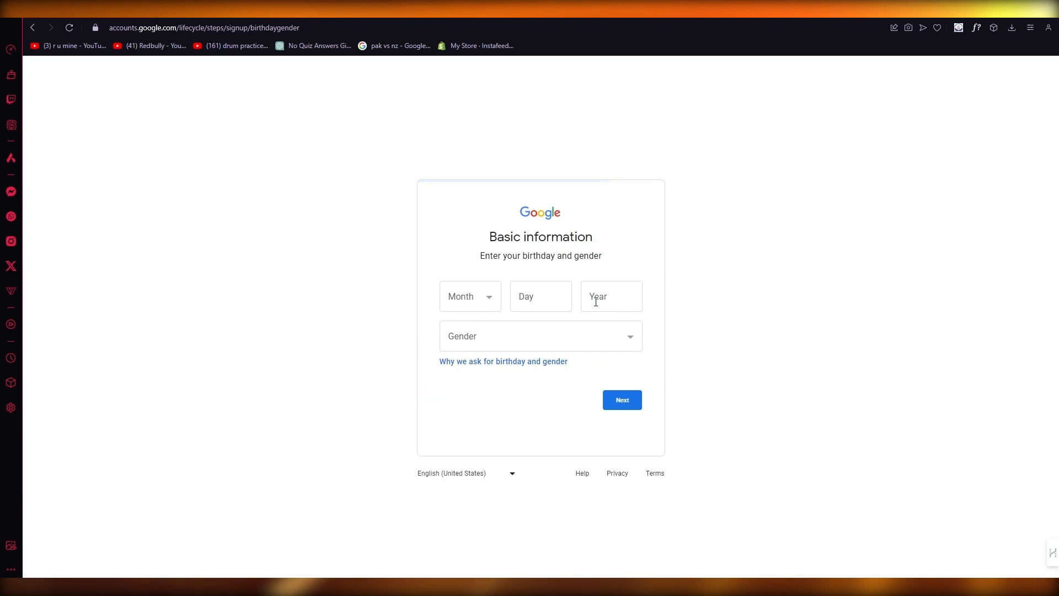
Step: Enter birthday September 7, 1997 and gender Male, then continue to the username step
click(541, 296)
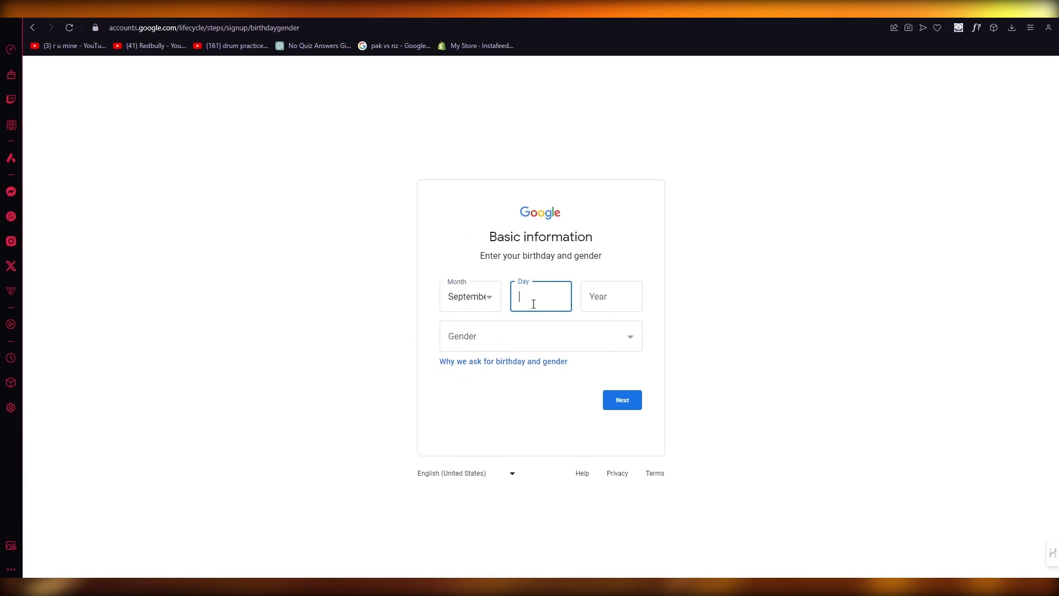
text(7)
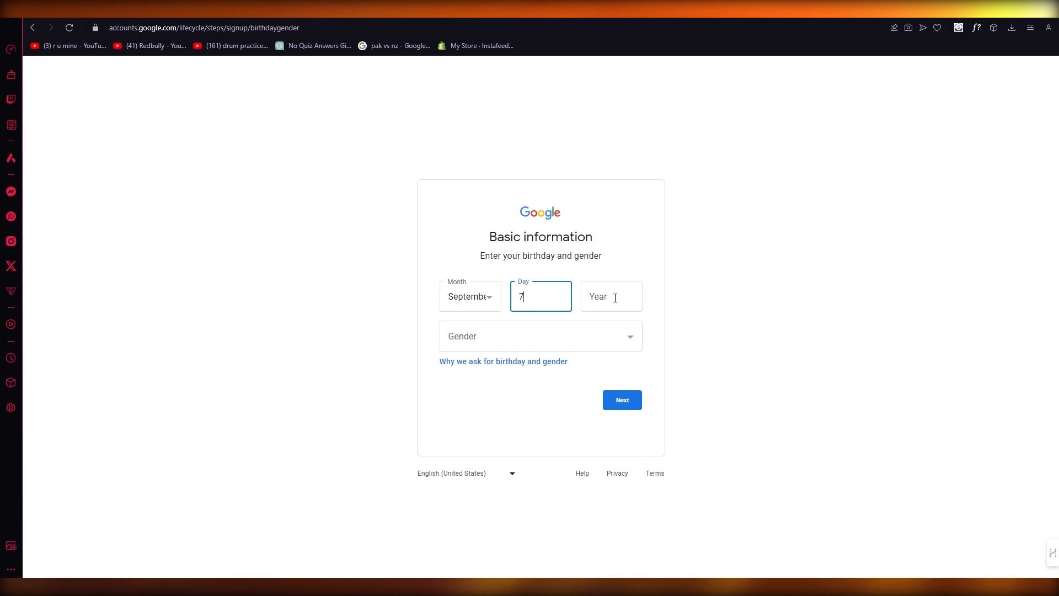
text(12)
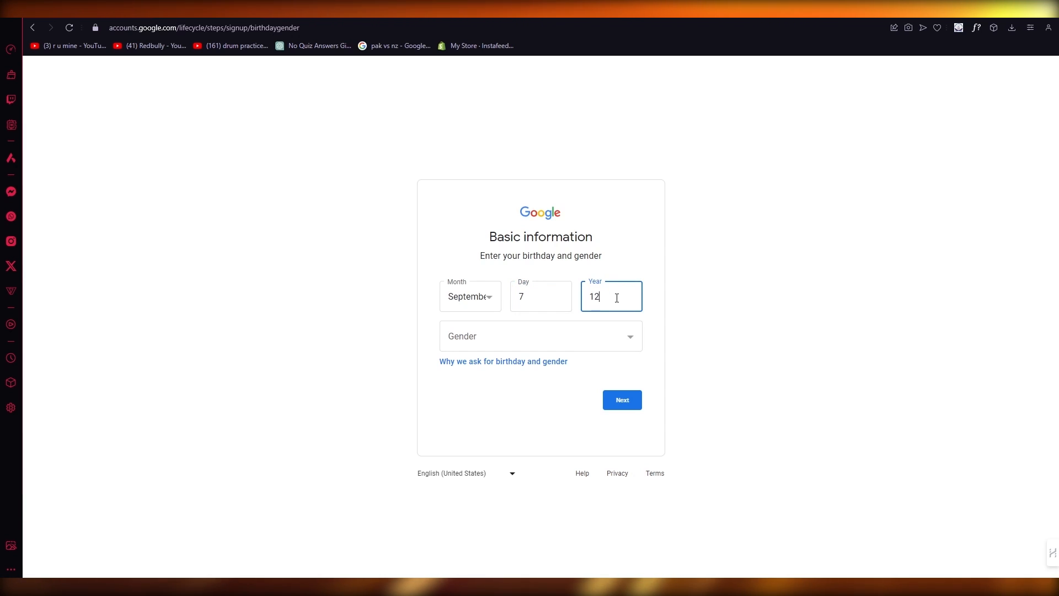
key(backspace)
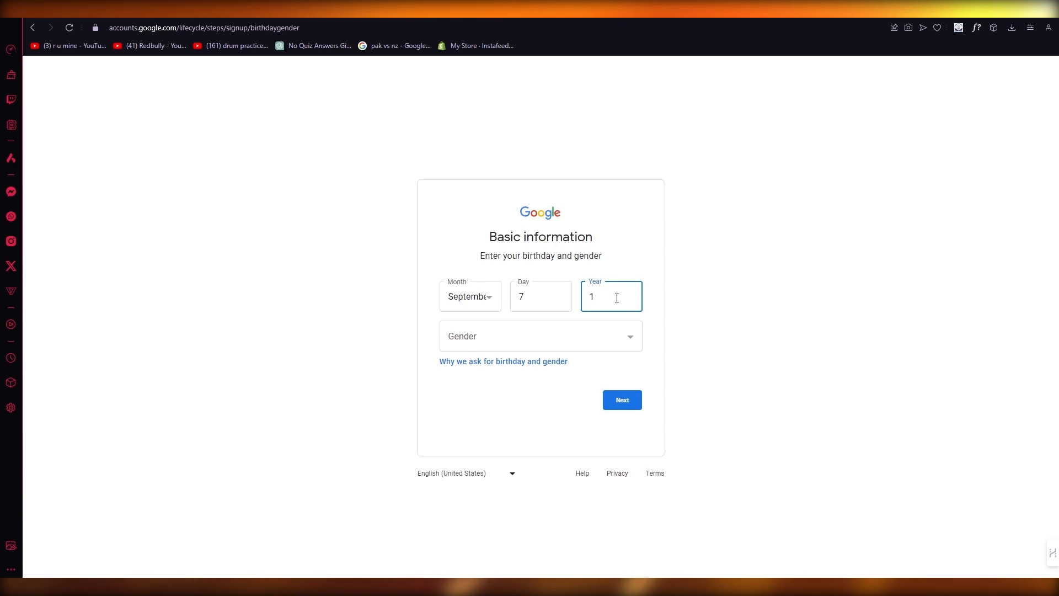
text(997)
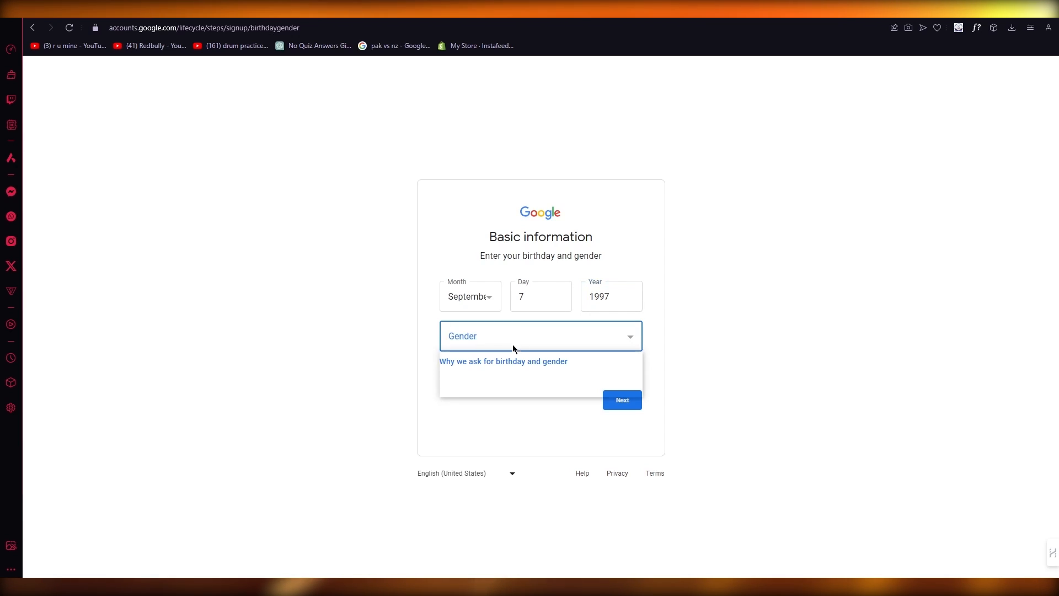
click(620, 399)
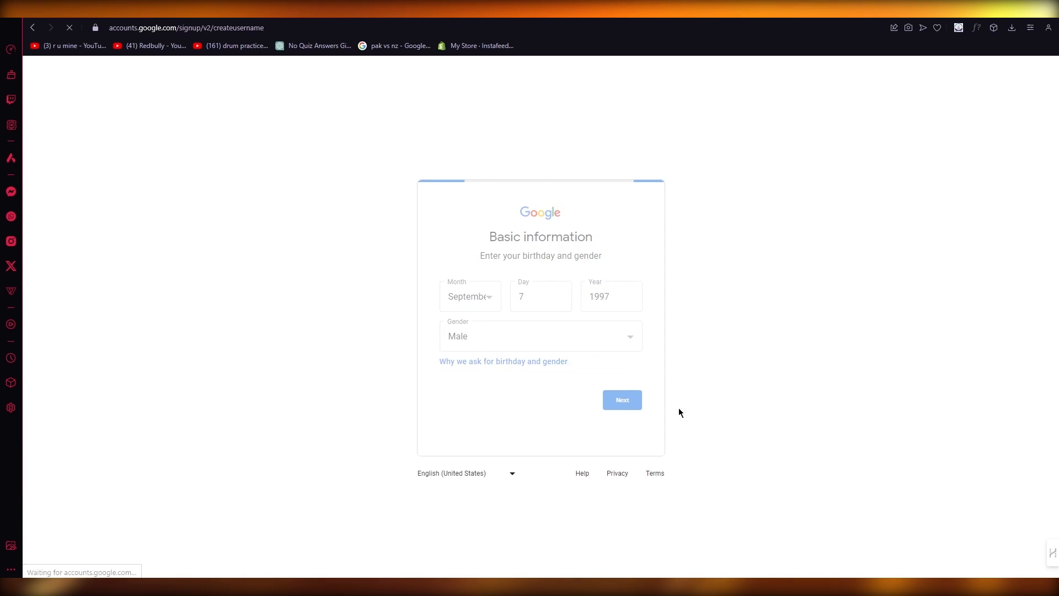
click(621, 399)
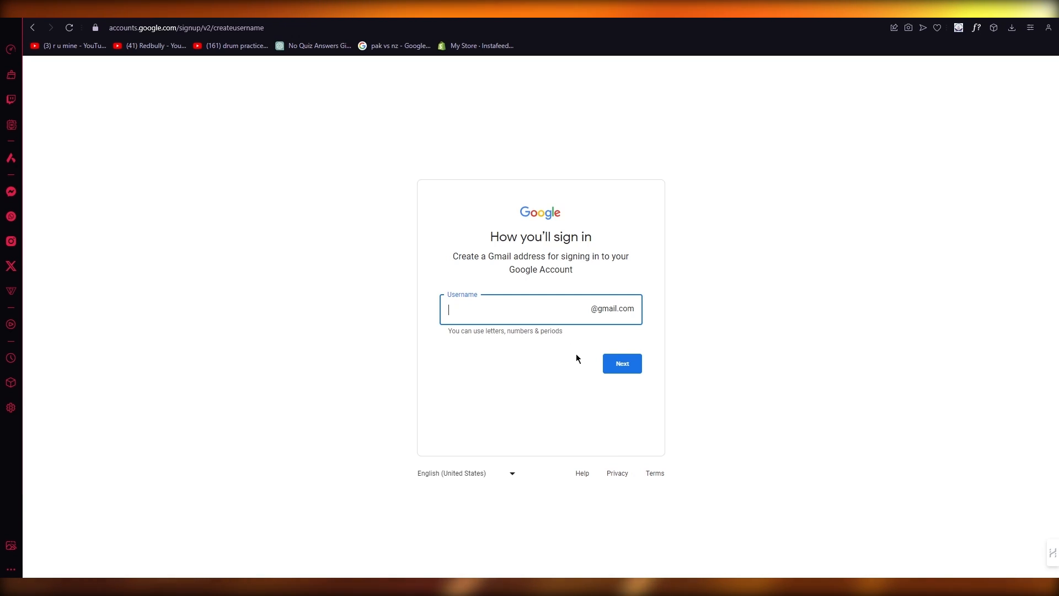
Step: Choose the Gmail username kirkhetfield003 and continue to password creation
text(kirkhetfield003)
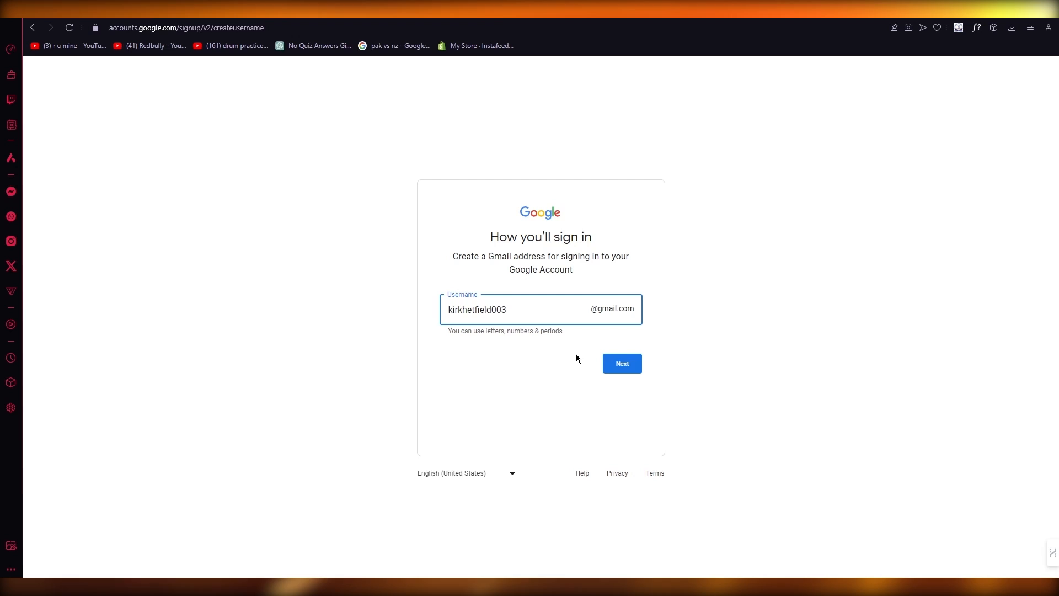
click(620, 363)
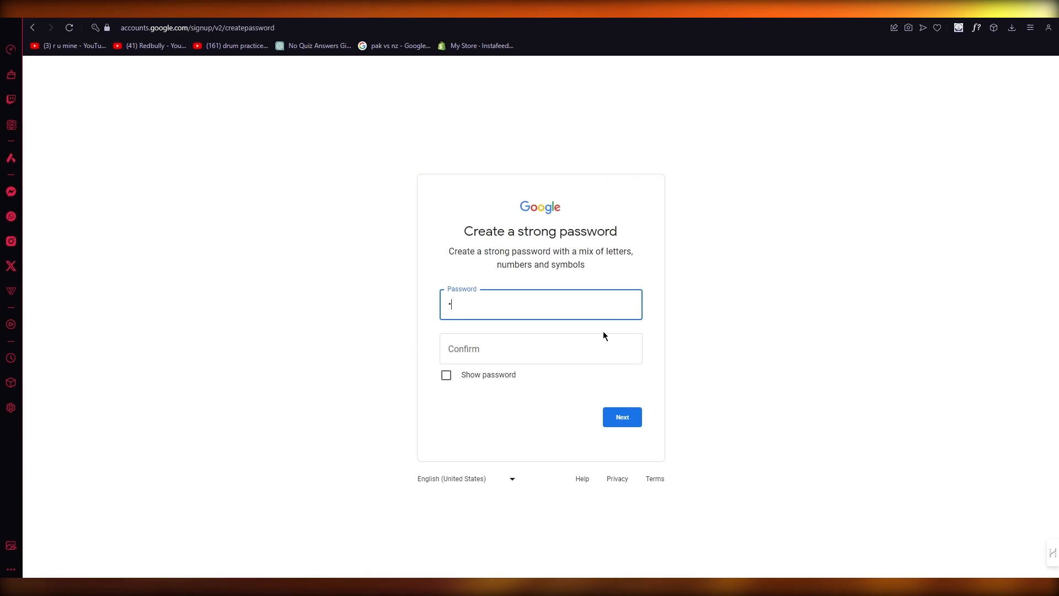
Step: Enter and confirm the account password, then continue to the recovery email step
text(••••)
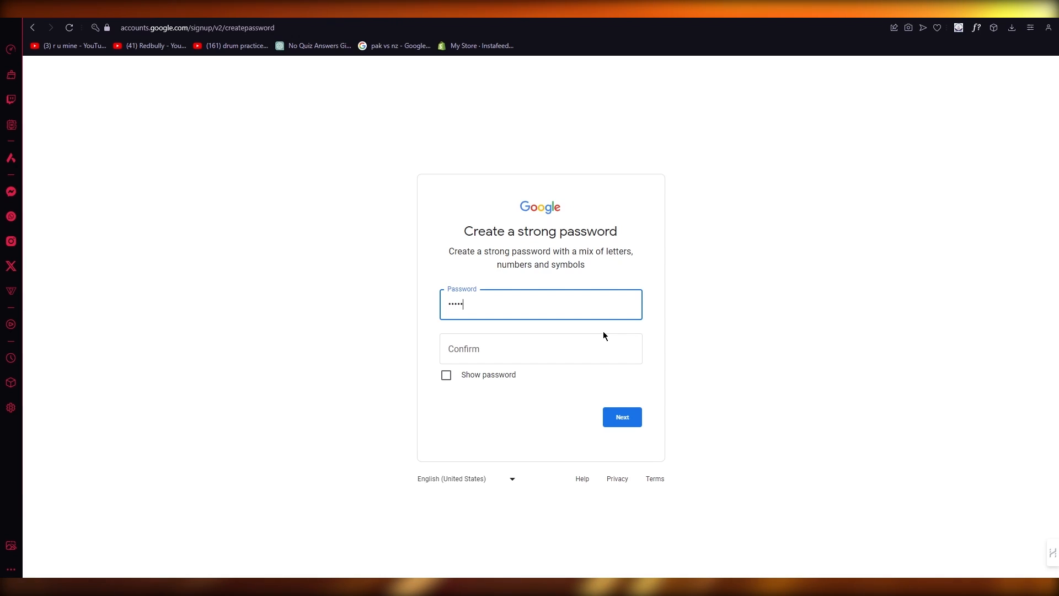
click(540, 304)
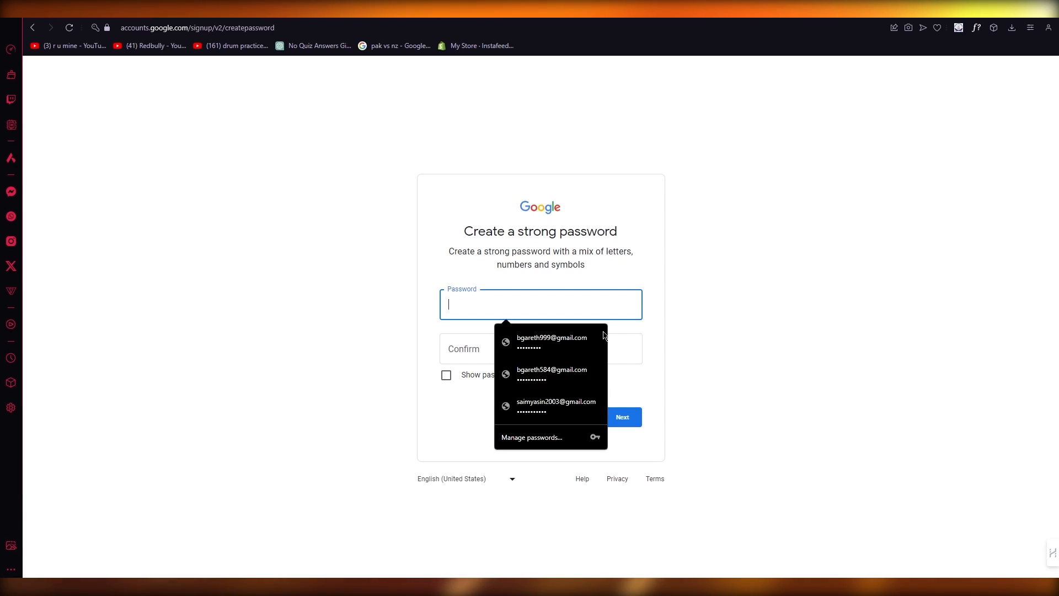
text(•••••)
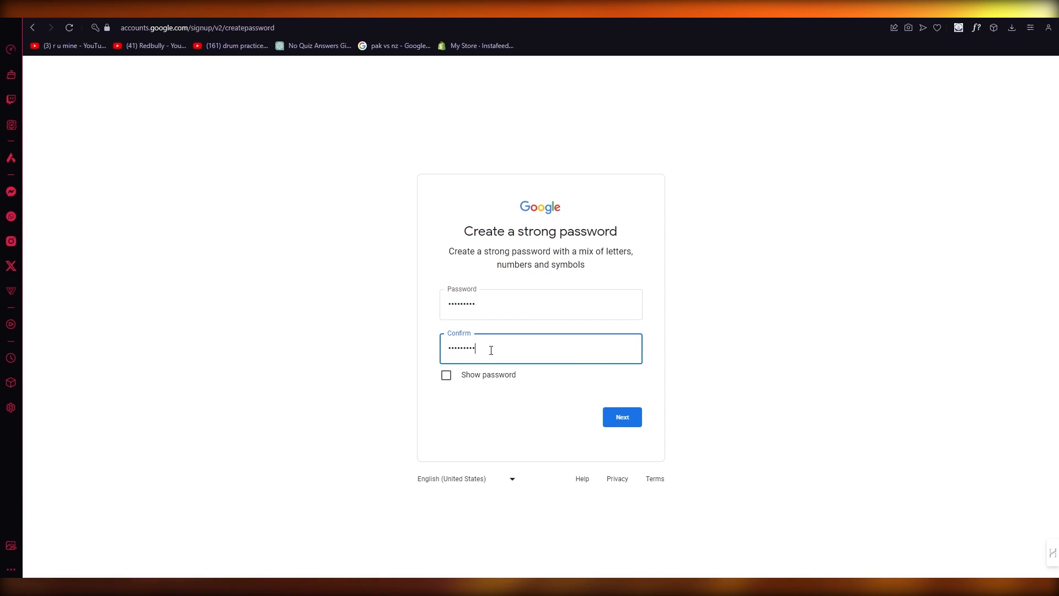
click(621, 417)
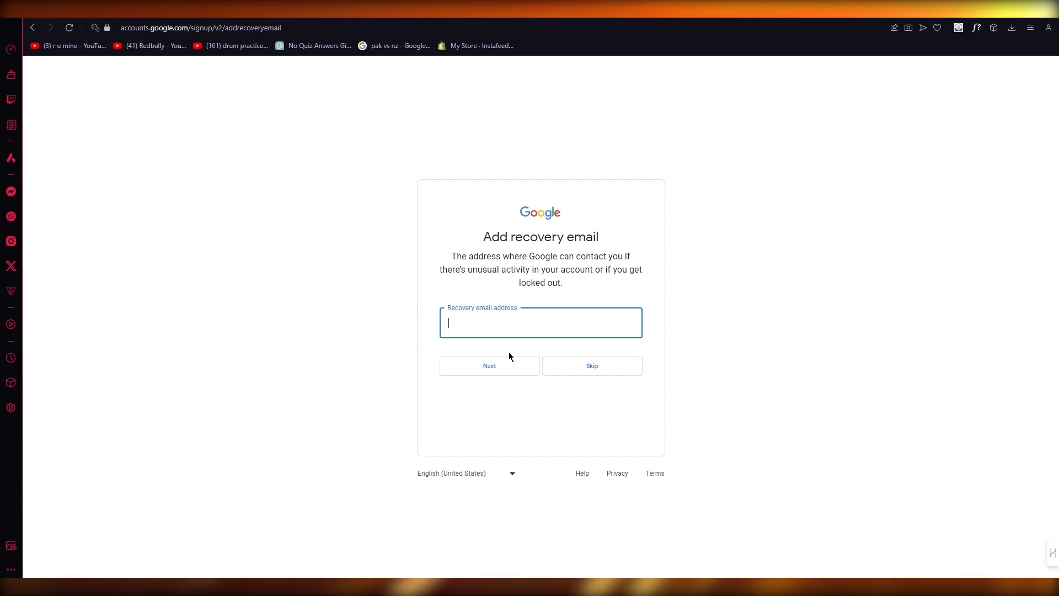
Step: Skip the recovery email and phone number and confirm the account info
click(591, 365)
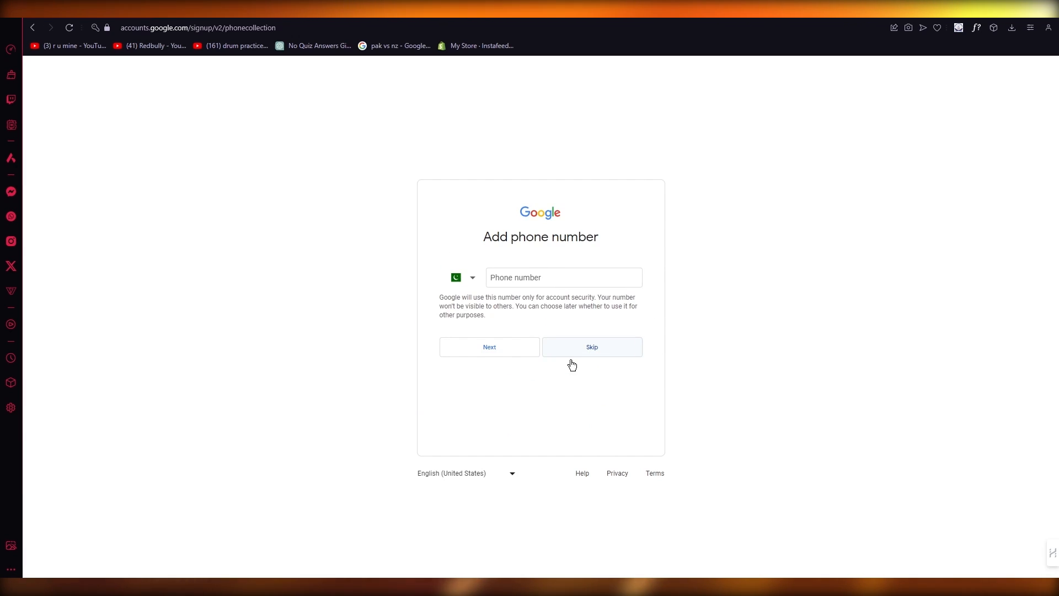
click(591, 347)
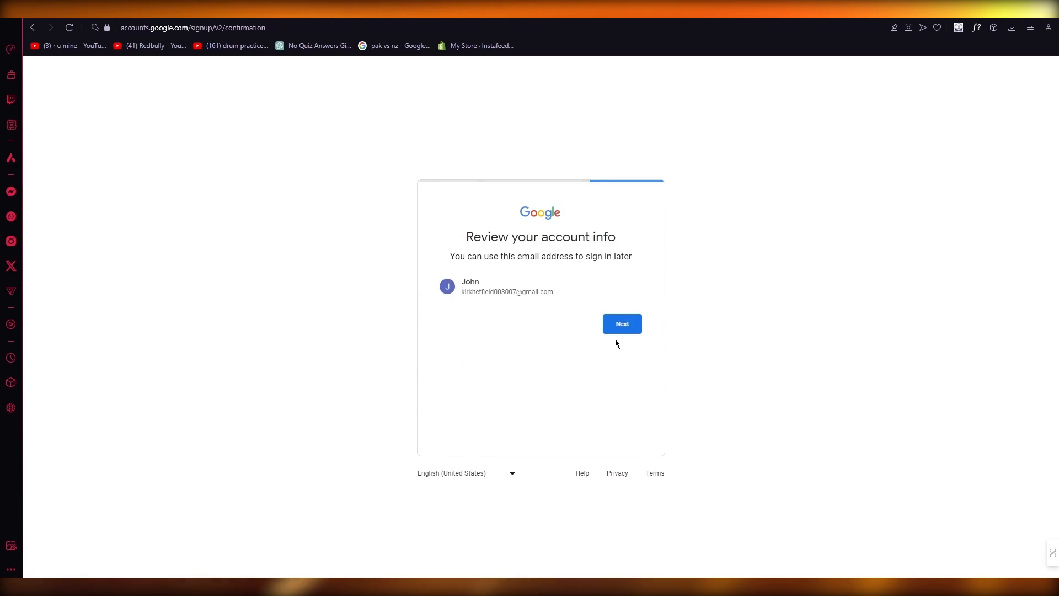
mouse_move(621, 325)
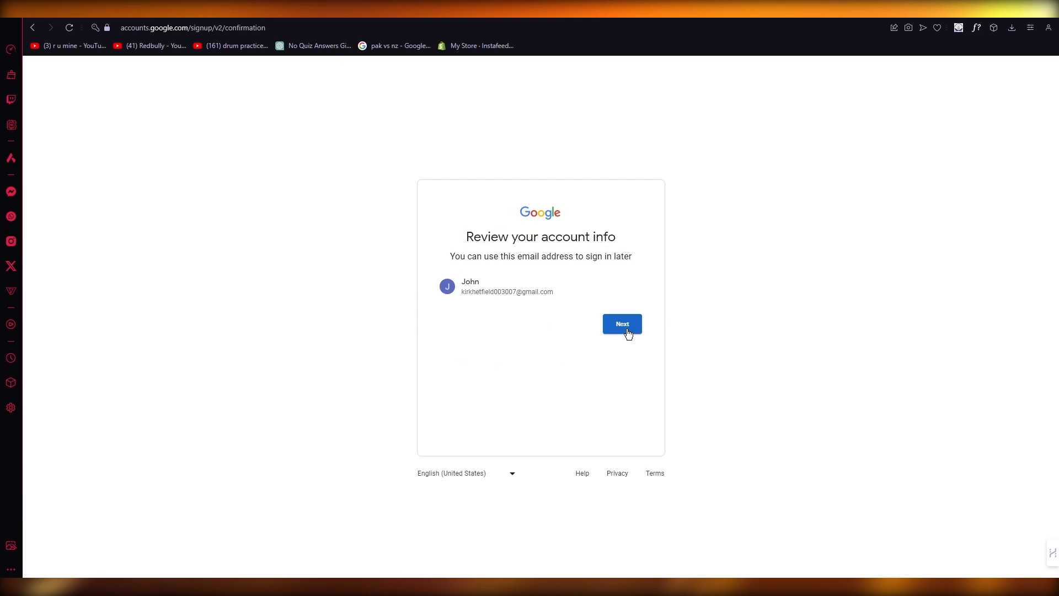
click(621, 323)
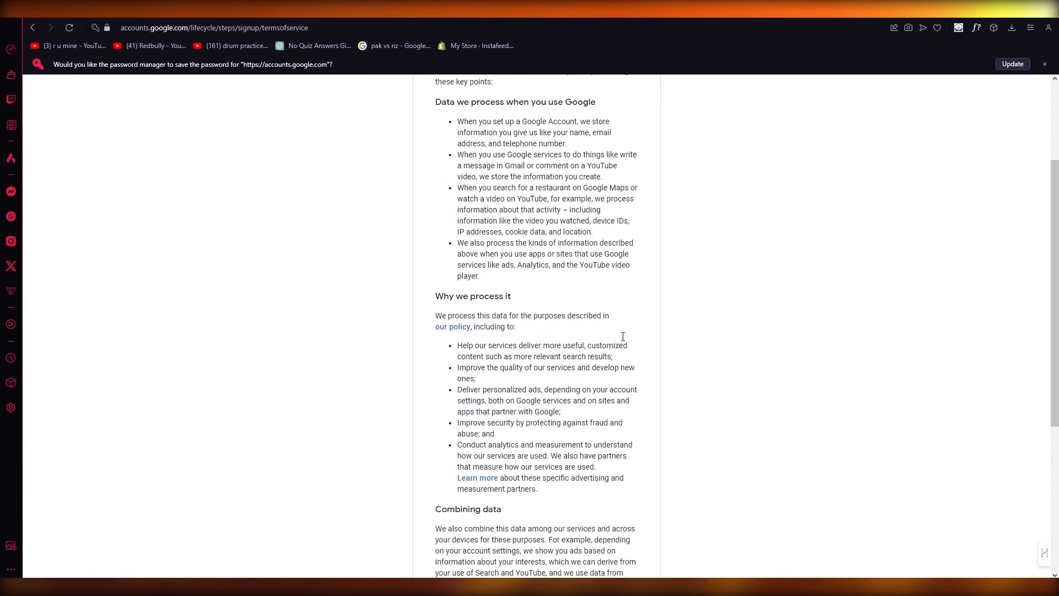
Step: Agree to the privacy and terms and land in the new account's Gmail
scroll(down, 3)
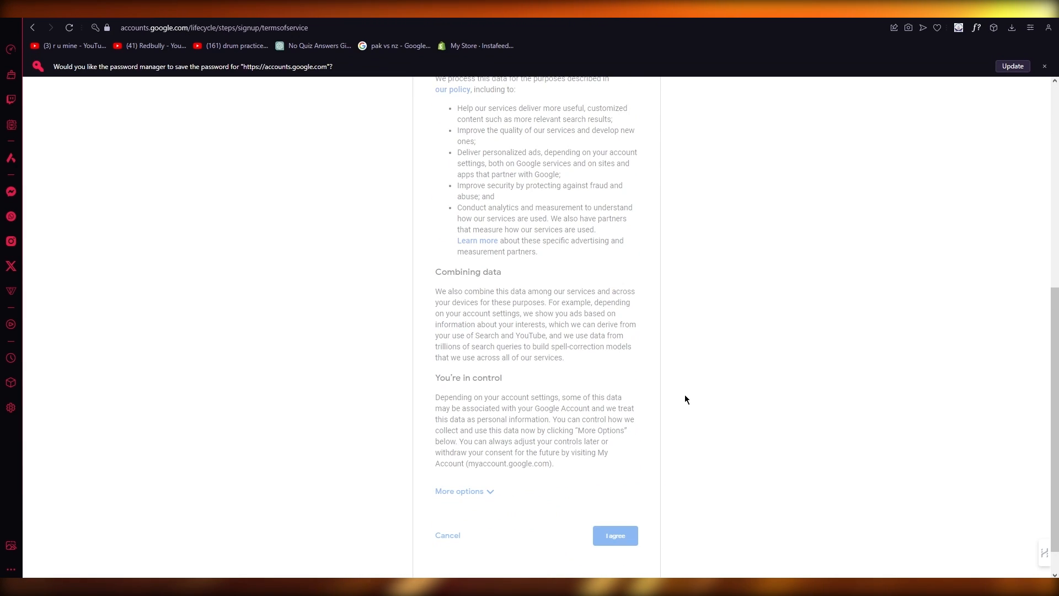
click(615, 535)
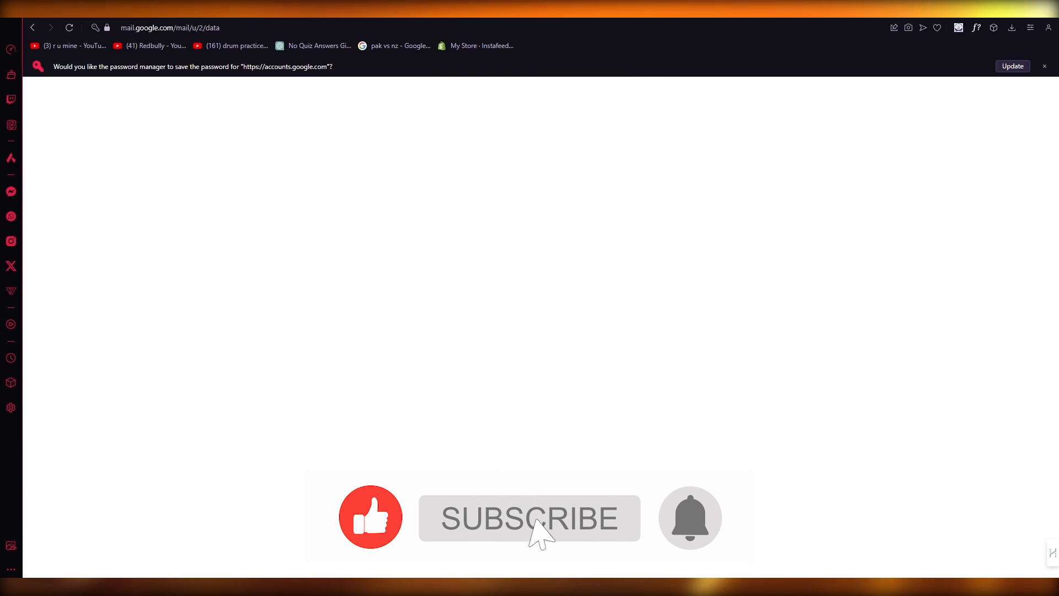
click(530, 519)
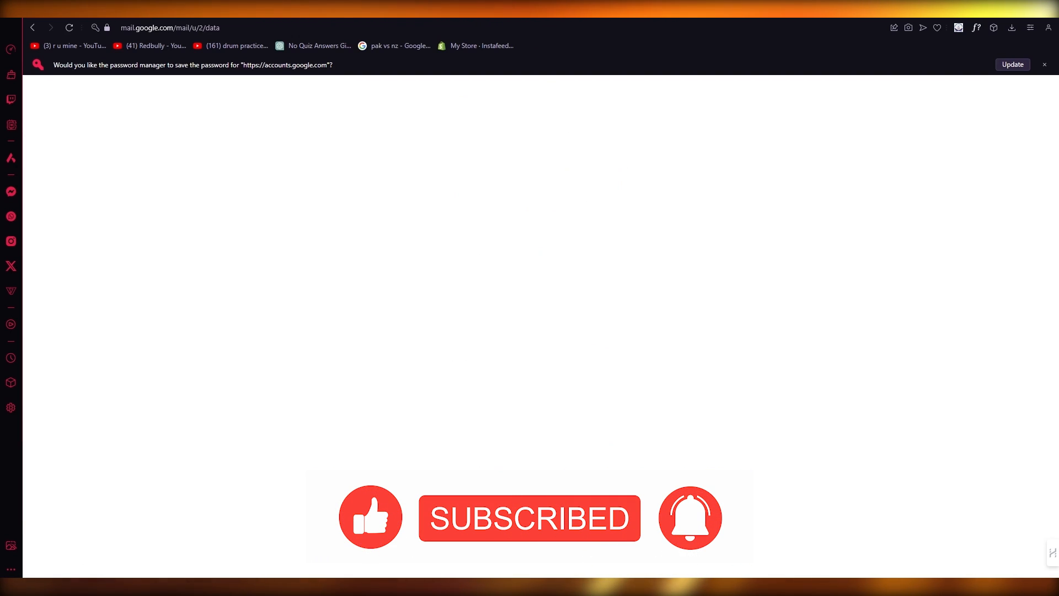